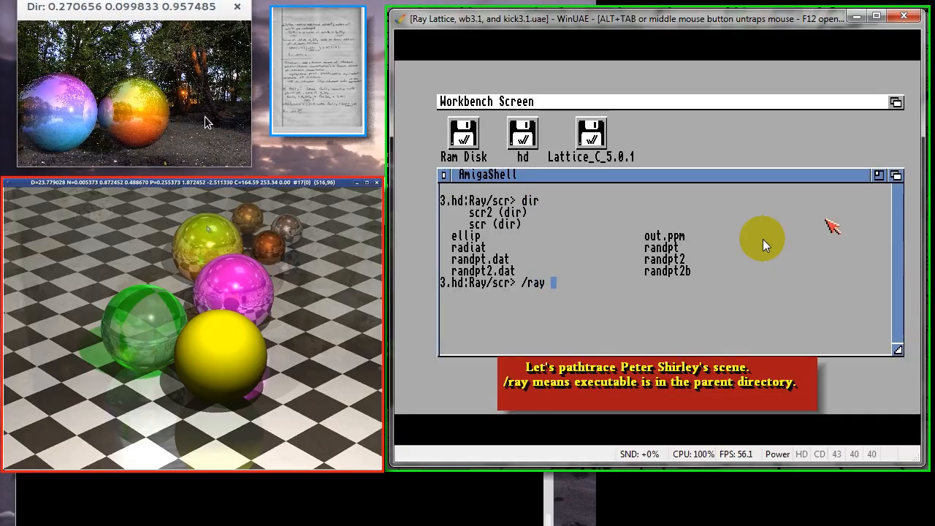
Run /ray -M1 -R in the Amiga shell to pathtrace Peter Shirley's sphere scene
type("-M1 -R")
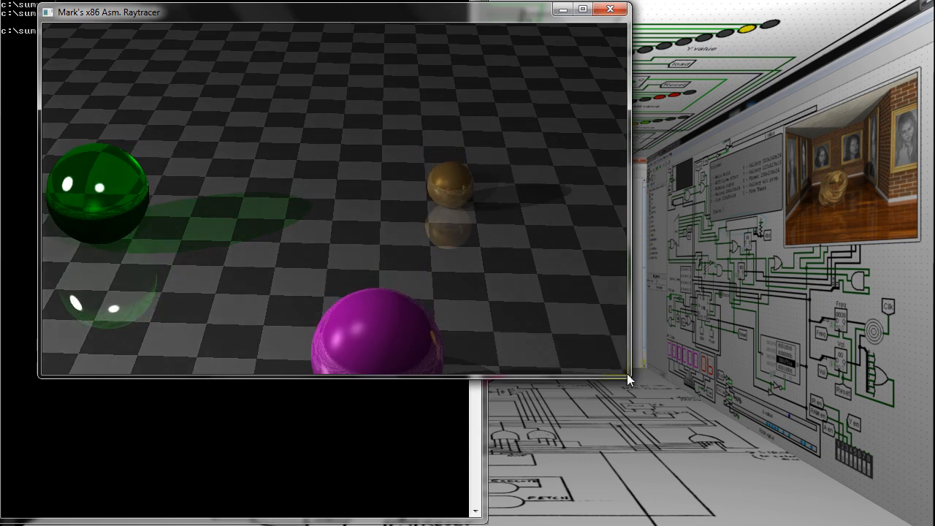
Shrink the raytracer window so the whole sphere scene fits
left_click_drag(626, 375, 654, 330)
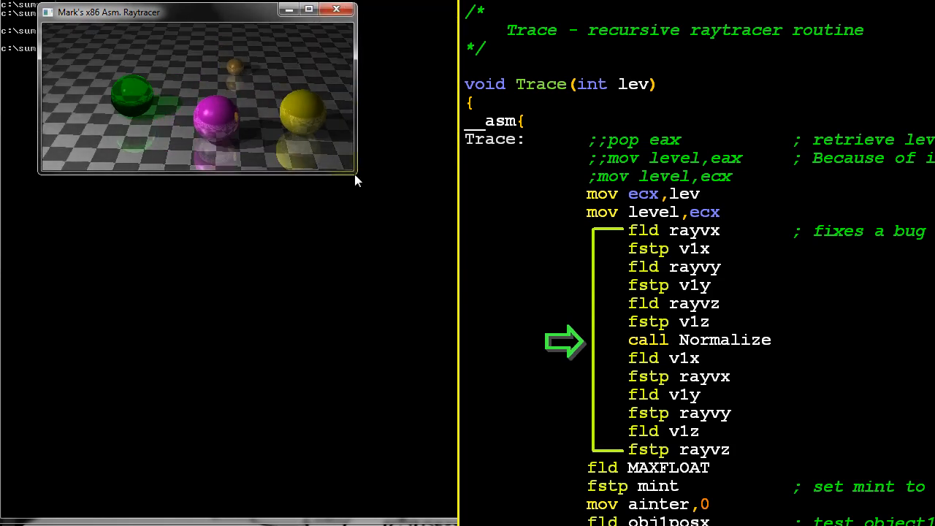
Resize the spheres render window beside the Trace routine source
left_click_drag(358, 173, 289, 456)
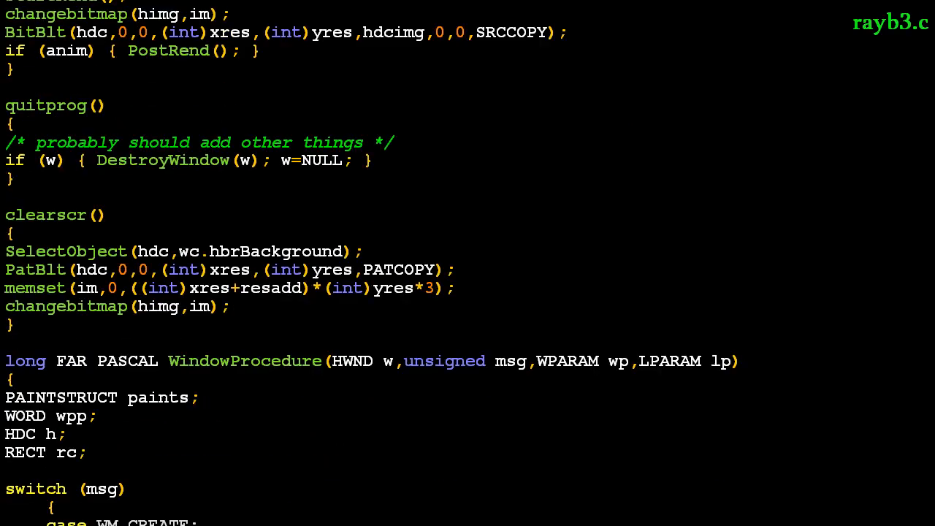
Scroll rayb3.c down to the recursive Trace routine
scroll("down", 3)
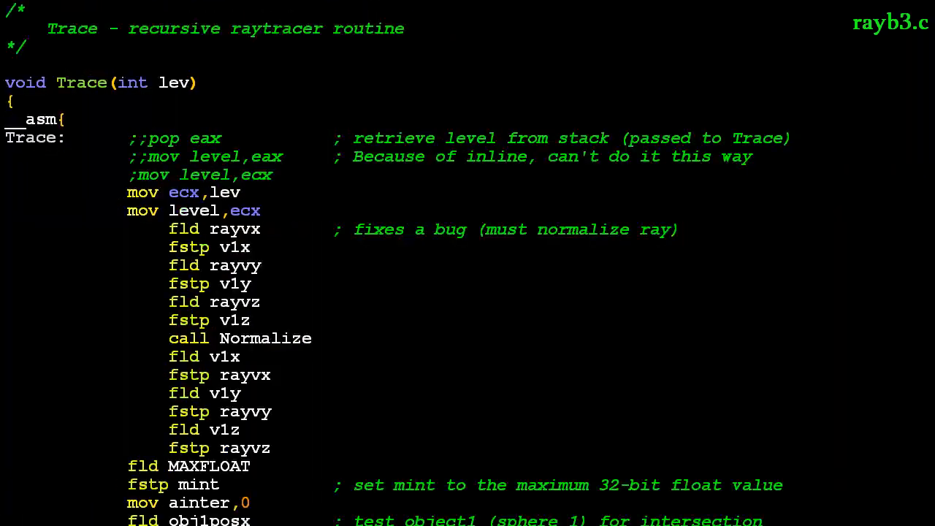
Scroll rayb3.c past the sphere intersection tests toward the StartRend pixel loop
scroll("down", 3)
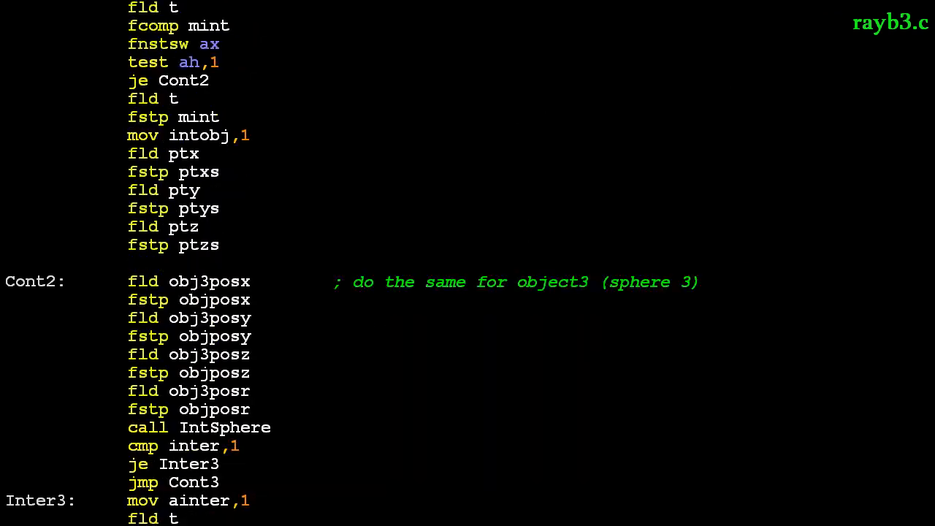
scroll("down", 3)
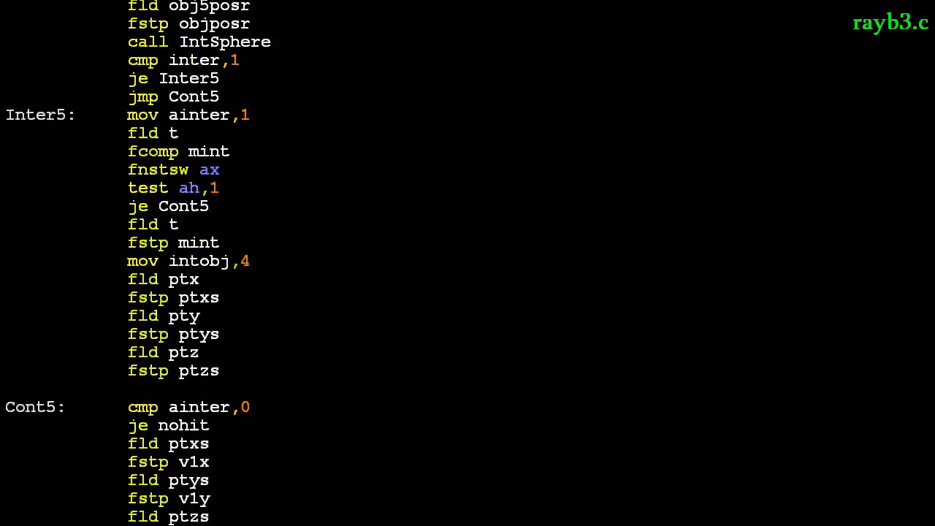
scroll("down", 3)
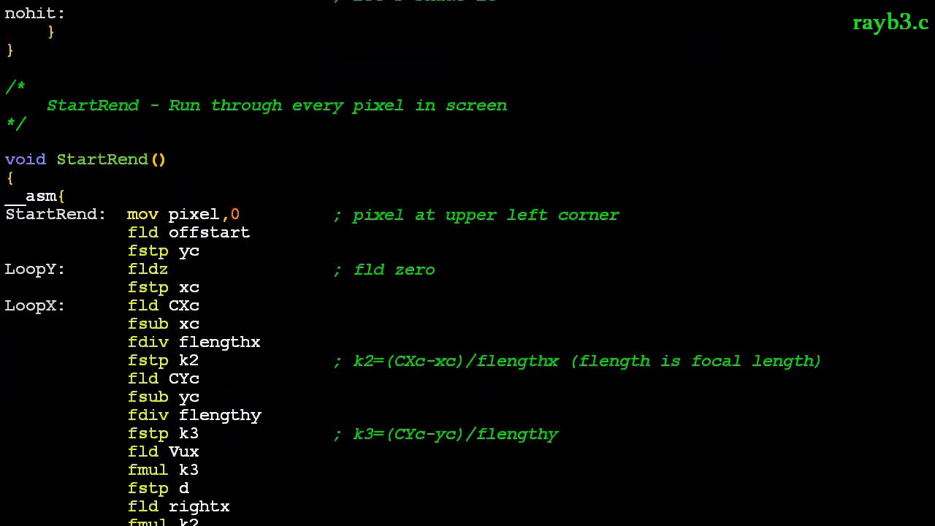
scroll("down", 3)
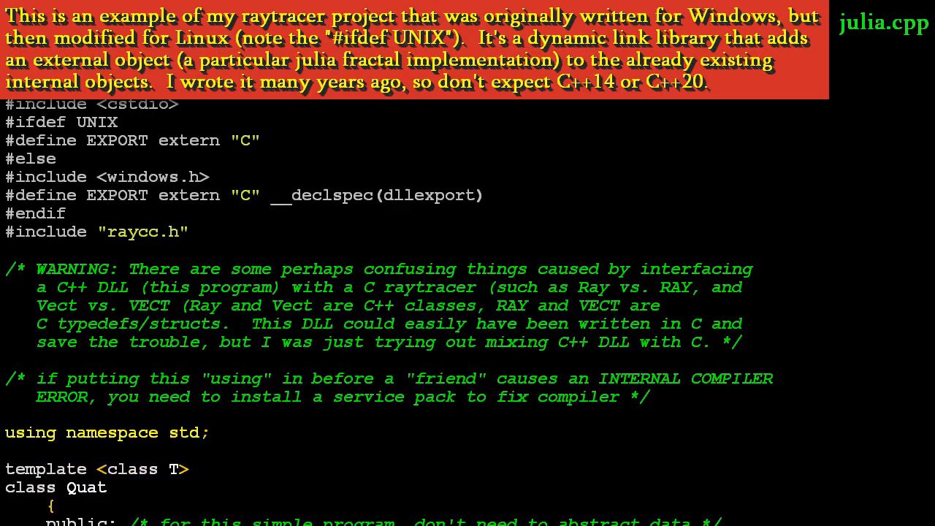
Read julia.cpp past the Quat and Vect classes and DllMain to the intersection code
scroll("down", 3)
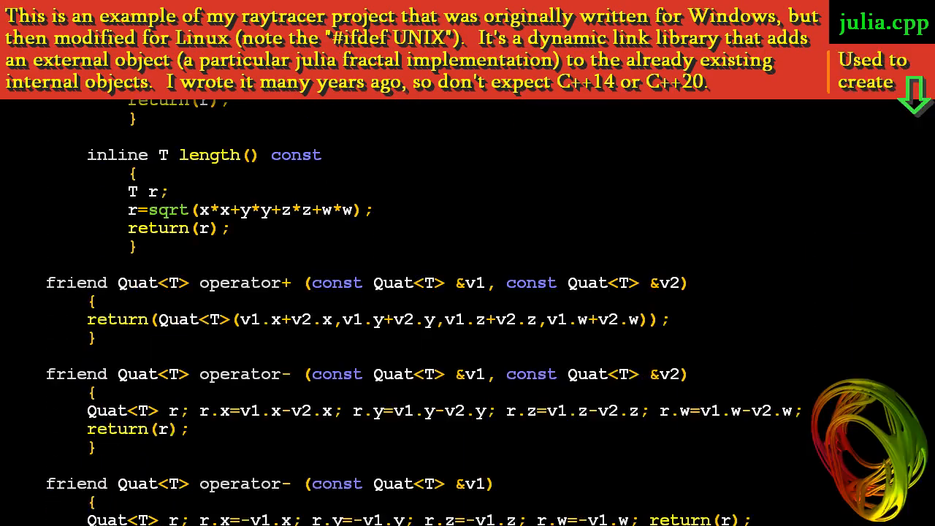
scroll("down", 3)
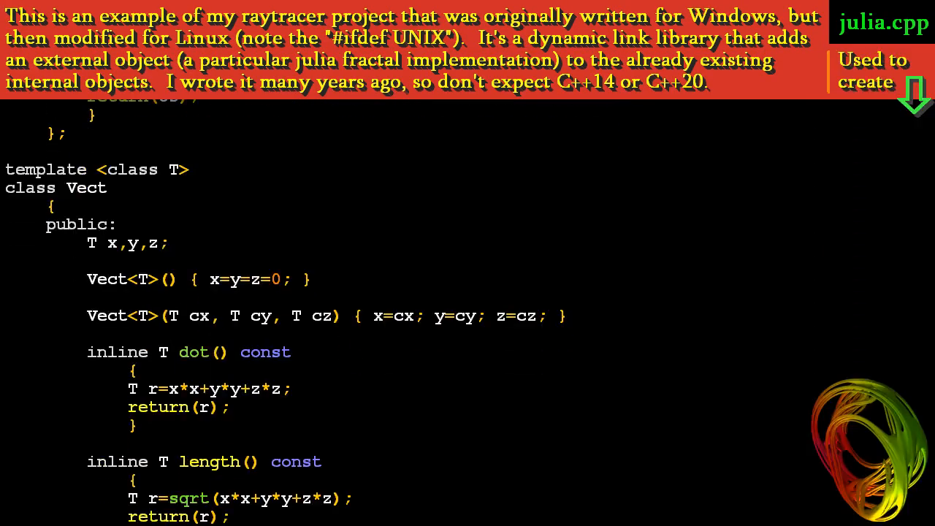
scroll("down", 3)
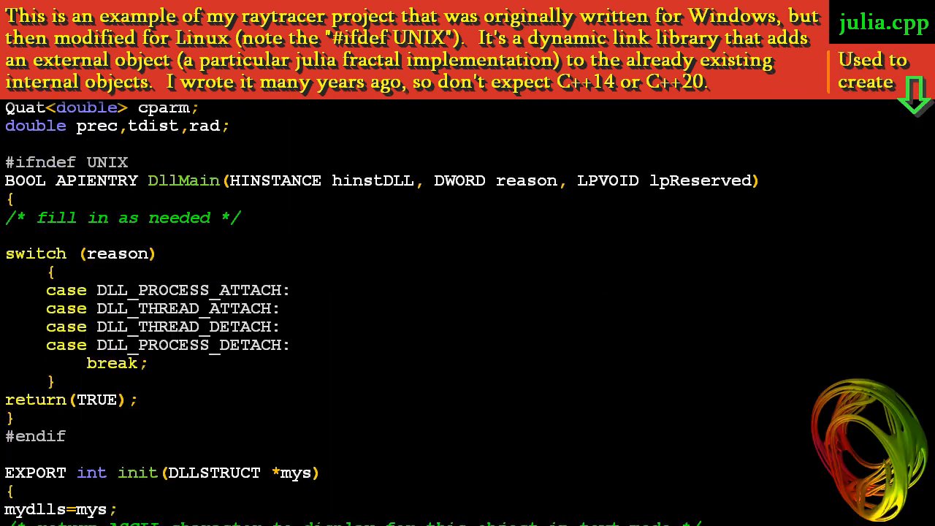
scroll("down", 3)
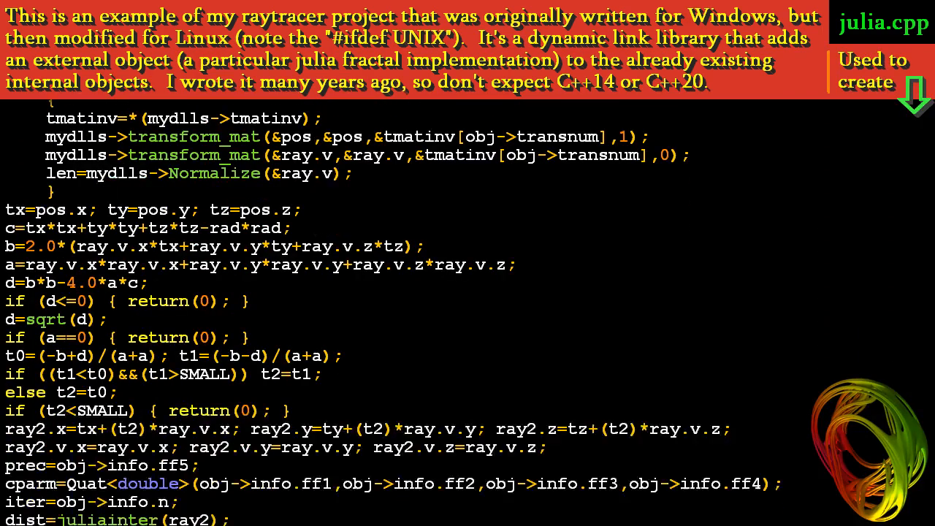
scroll("down", 3)
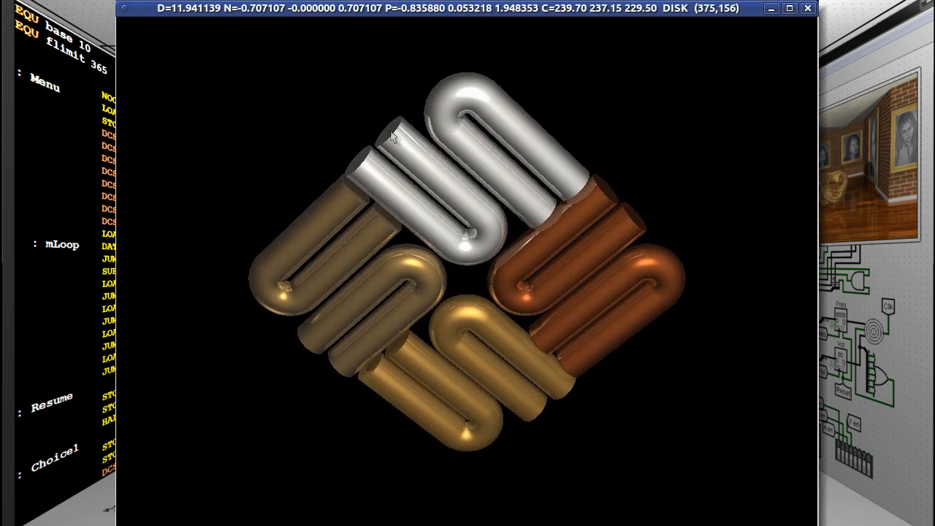
Inspect hit distance, normal, position and object type for points on the rendered tubes
left_click_drag(394, 136, 486, 249)
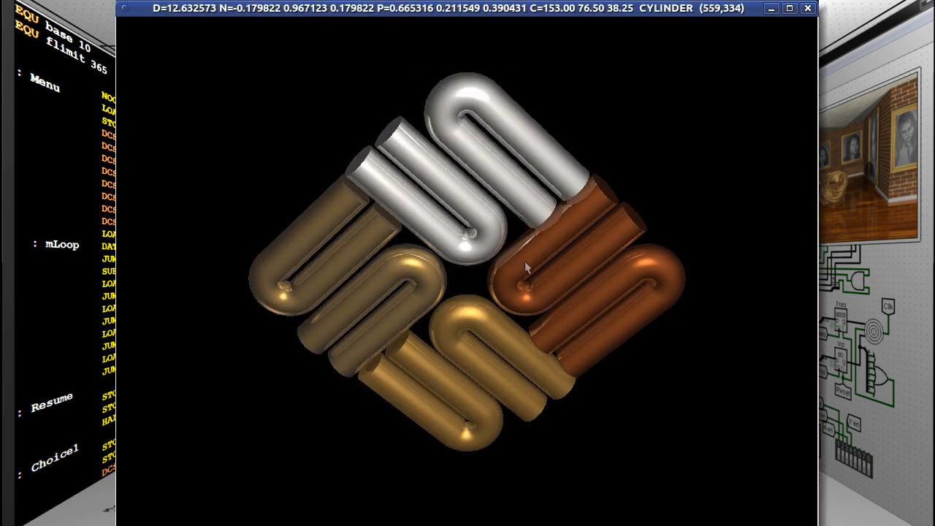
left_click_drag(526, 268, 351, 341)
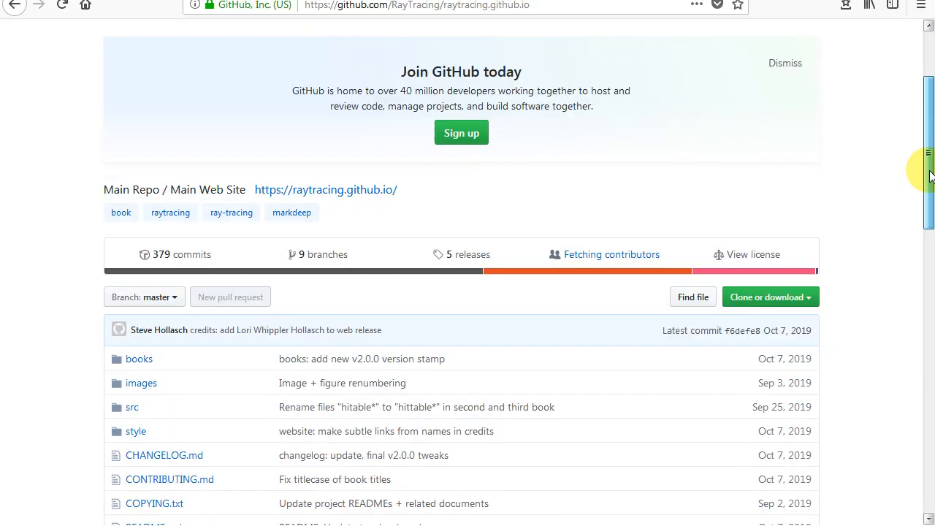
List the RayTracing repository's issues, filtered to the 170 closed ones
scroll("down", 3)
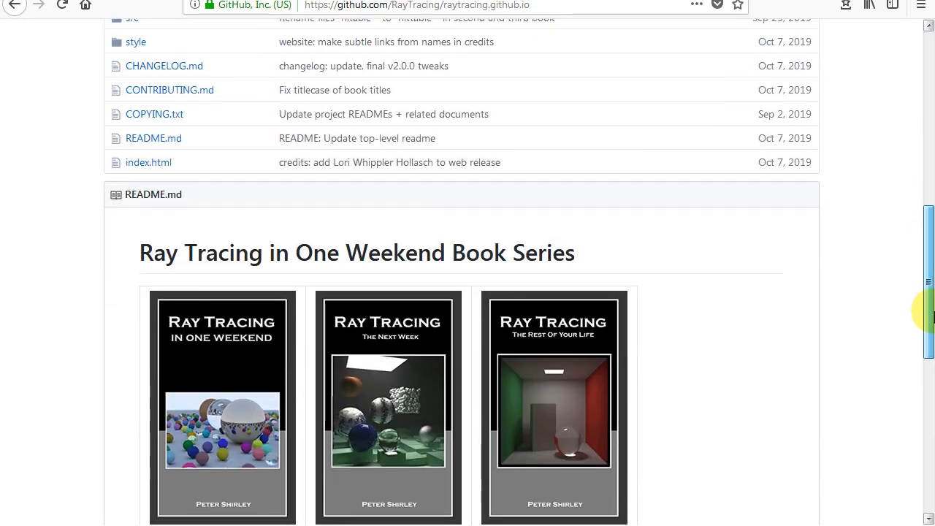
scroll("down", 3)
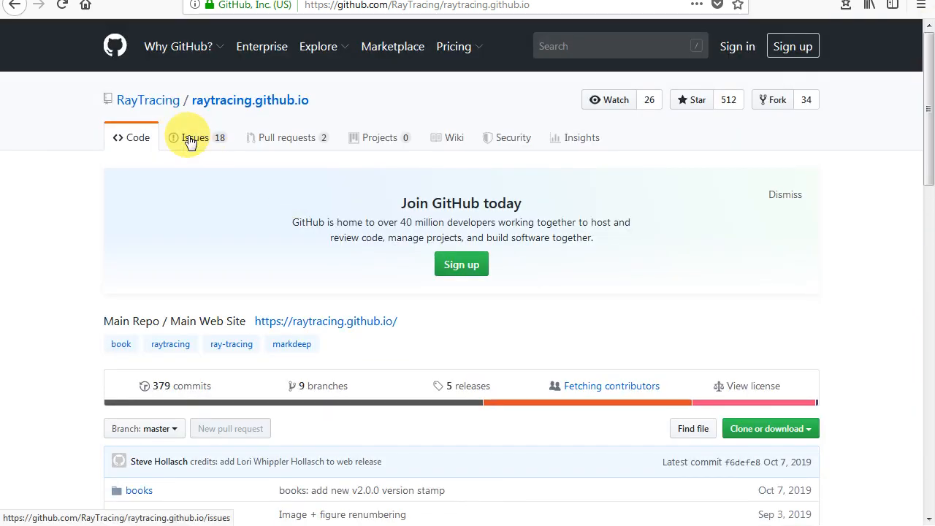
left_click(195, 137)
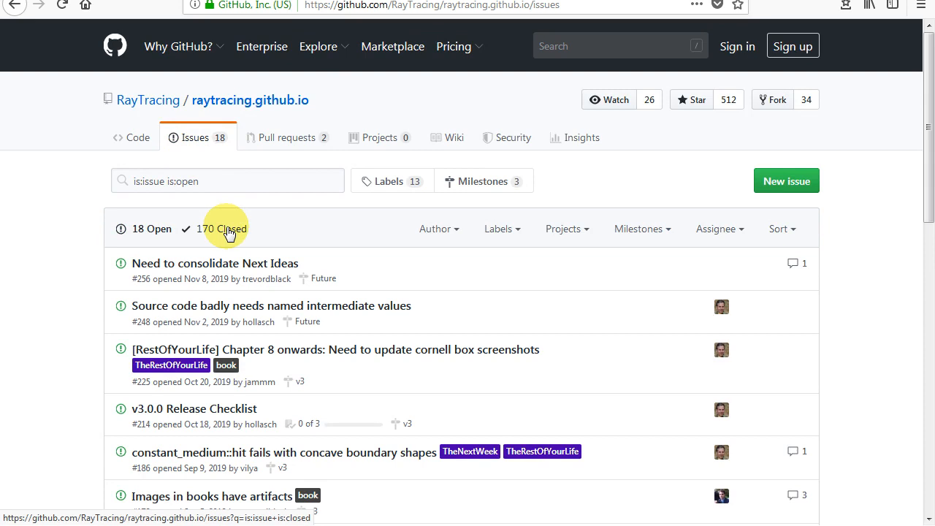
left_click(221, 228)
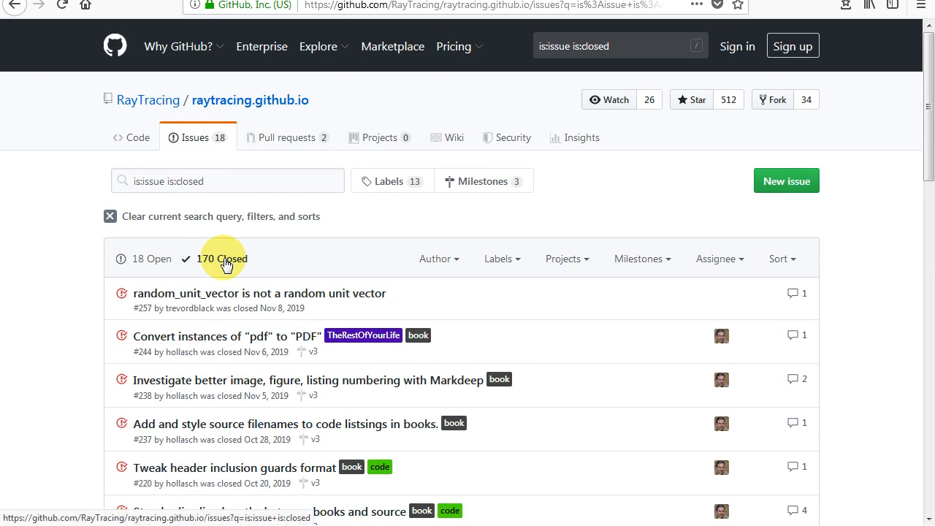
mouse_move(219, 336)
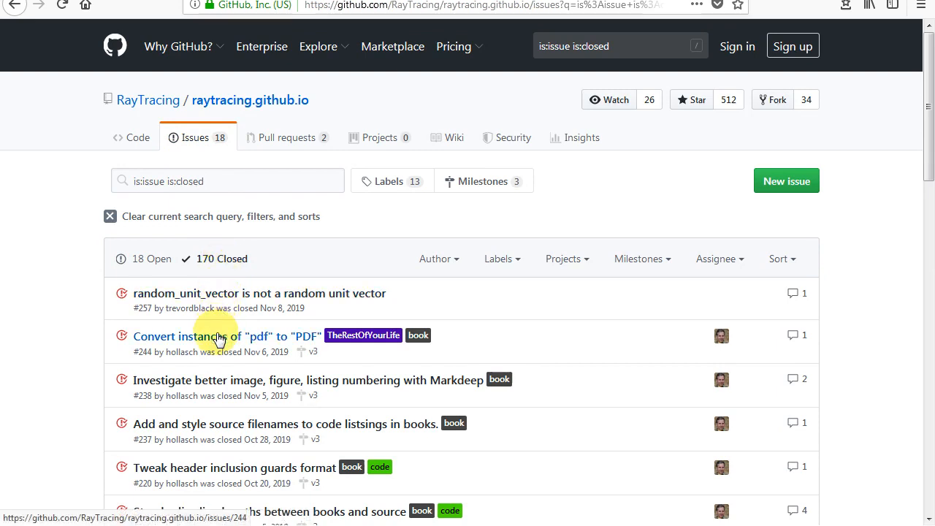
mouse_move(238, 316)
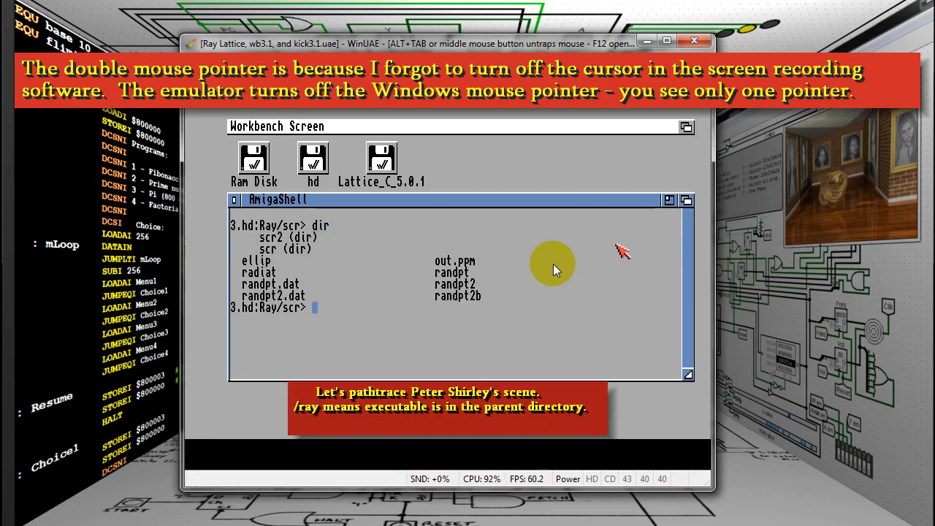
Render randpt2 at 600x400 with /ray -M1, writing the output to randpt2.ppm
type("/ray -M1")
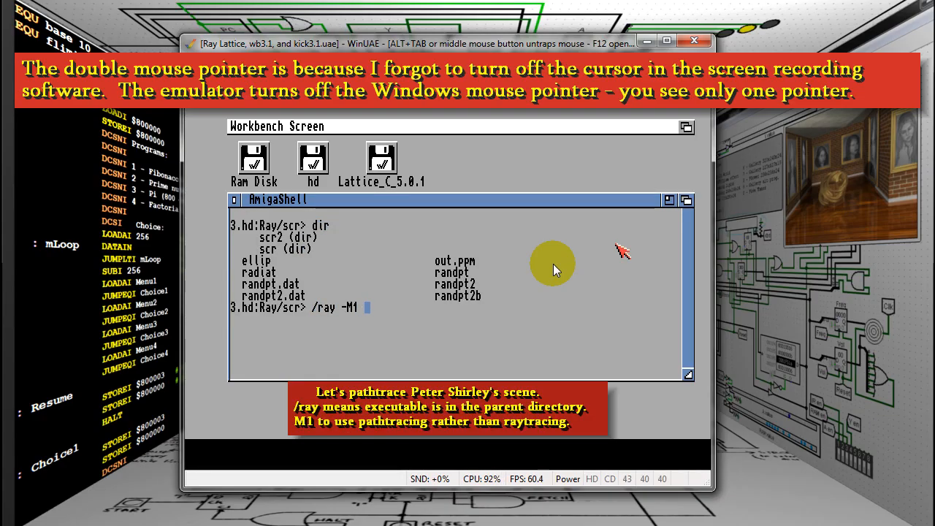
type("-R600x400 randpt2")
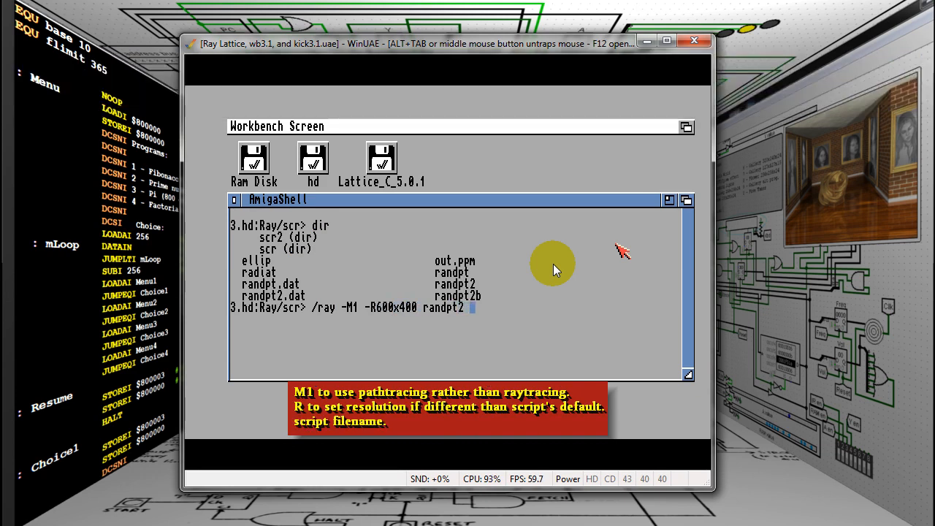
type("-rrandpt2.ppm -")
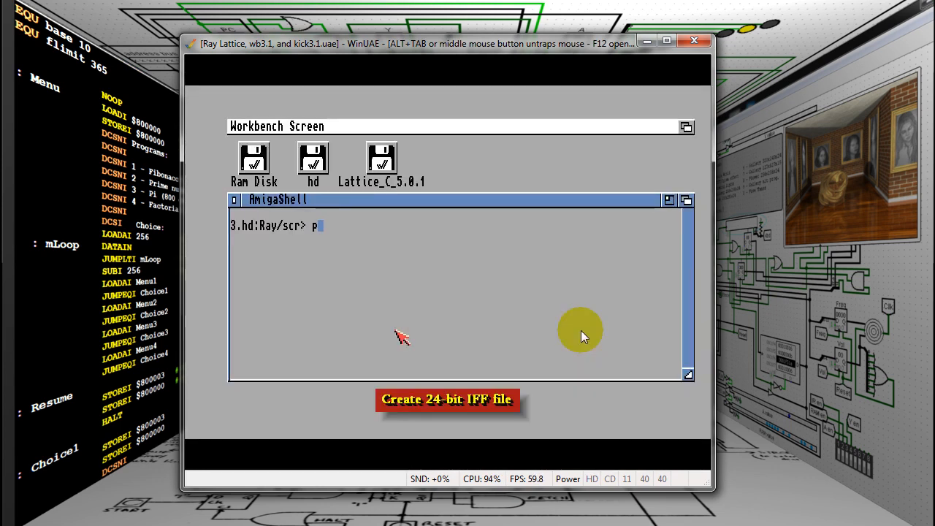
Convert randpt2.ppm into the 24-bit randpt2.iff and view it
type("pmto24 randpt2.ppm")
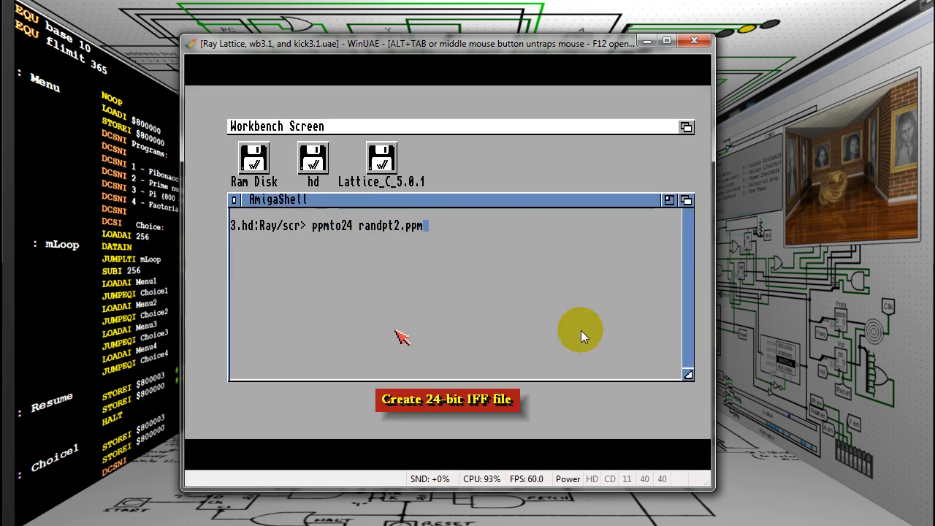
type("randpt2.iff")
type("visage")
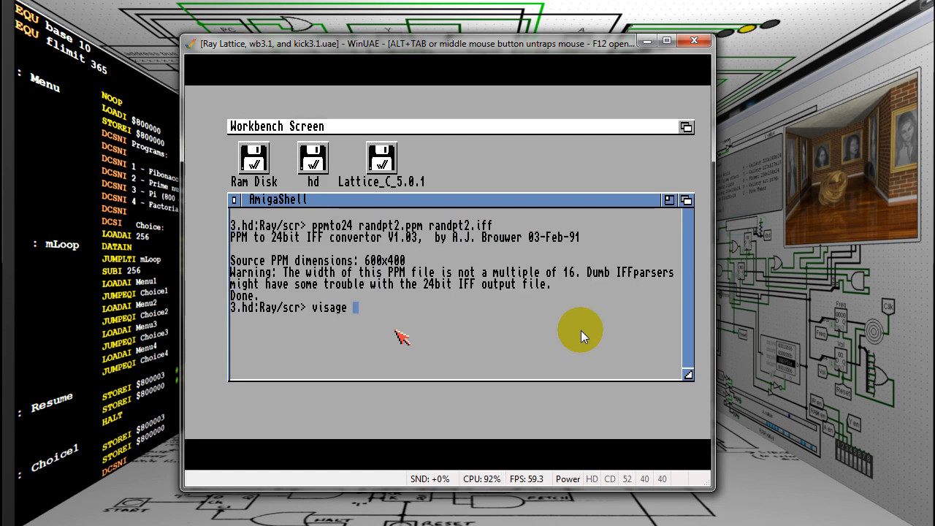
key("Return")
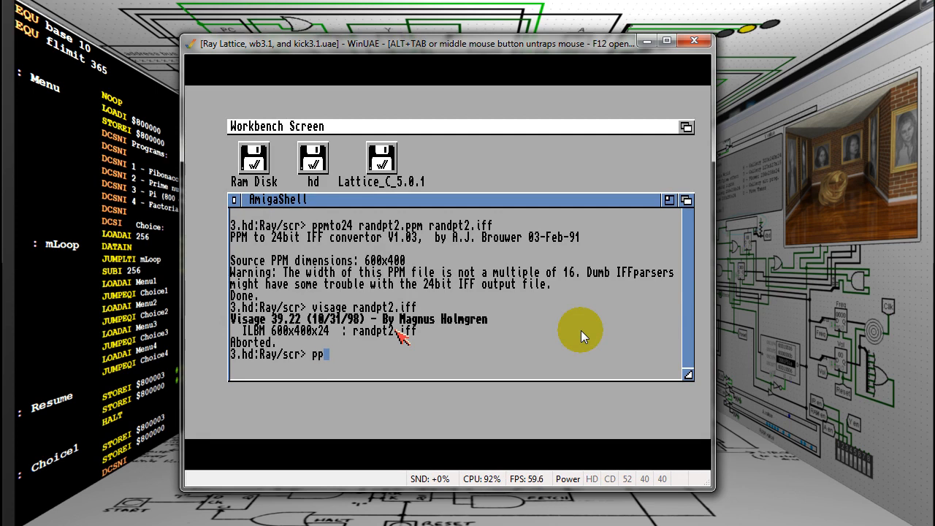
Display randpt2.jpg and run the jpg script on the randpt2 image
type("show randpt2.jpg")
type("ppshow randpt2.iff")
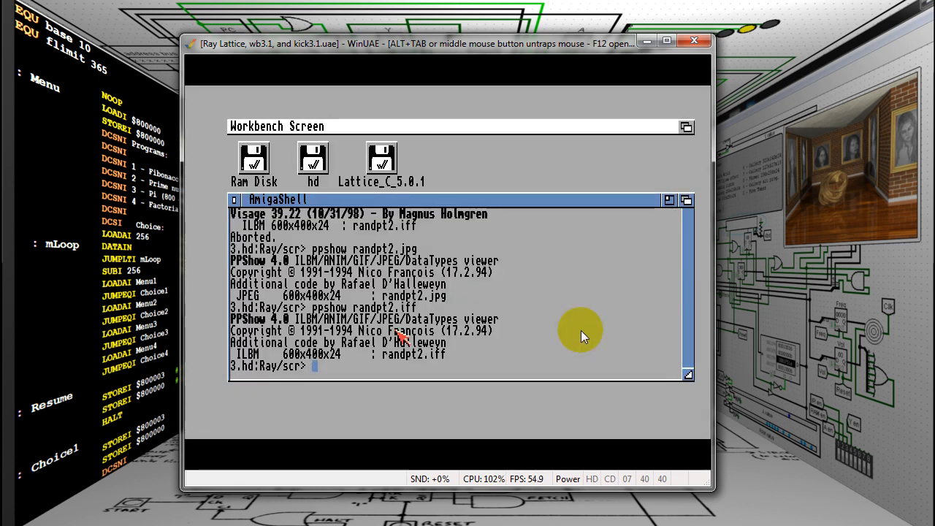
type("jpg randp")
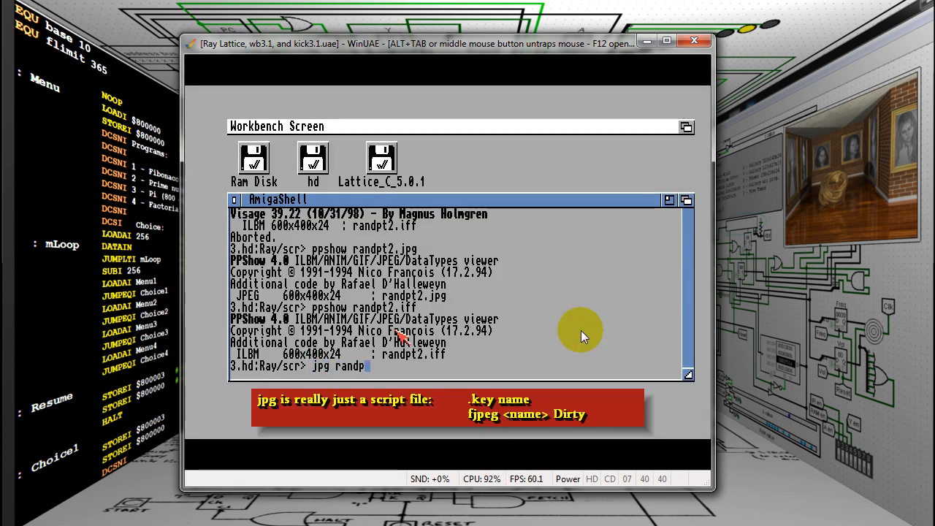
key("Return")
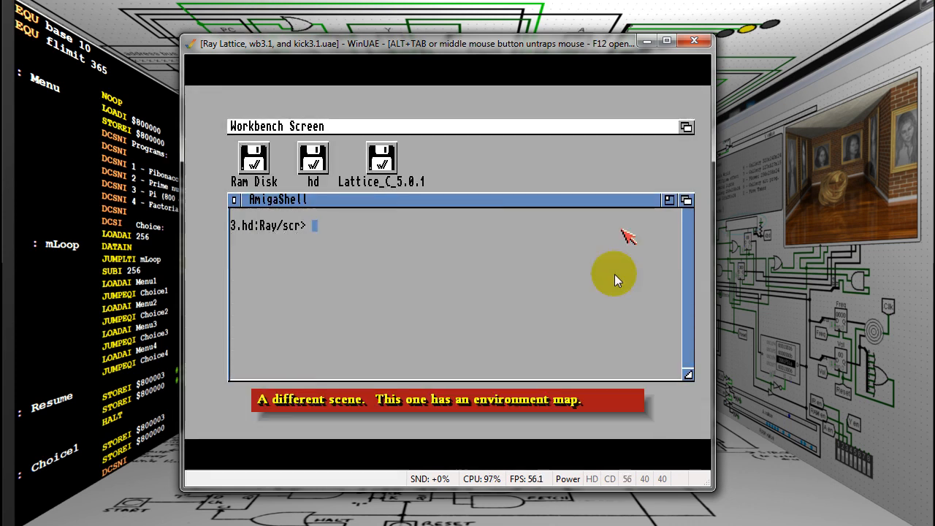
Raytrace the scene with -Vframe=0 -Vtscale=1 -w and convert 0.bmp to a quality-100 0.jpg
type("dir")
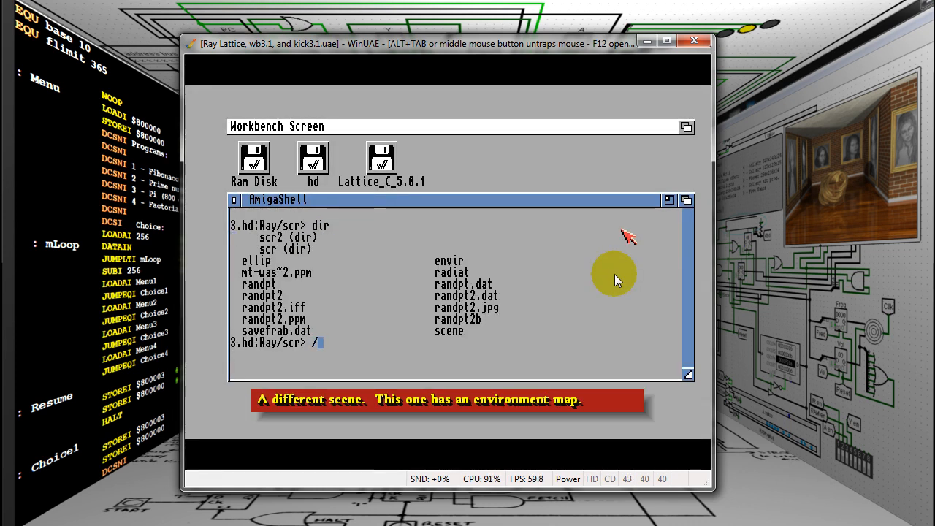
type("ray scene -Vframe=0 -Vtscale=1 -w")
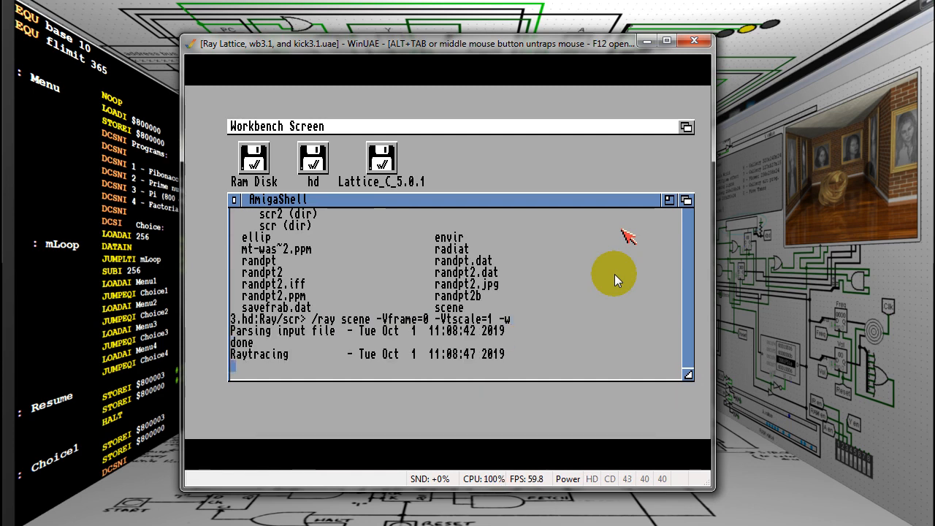
type("bmptoppm 0.bmp > 0.ppm")
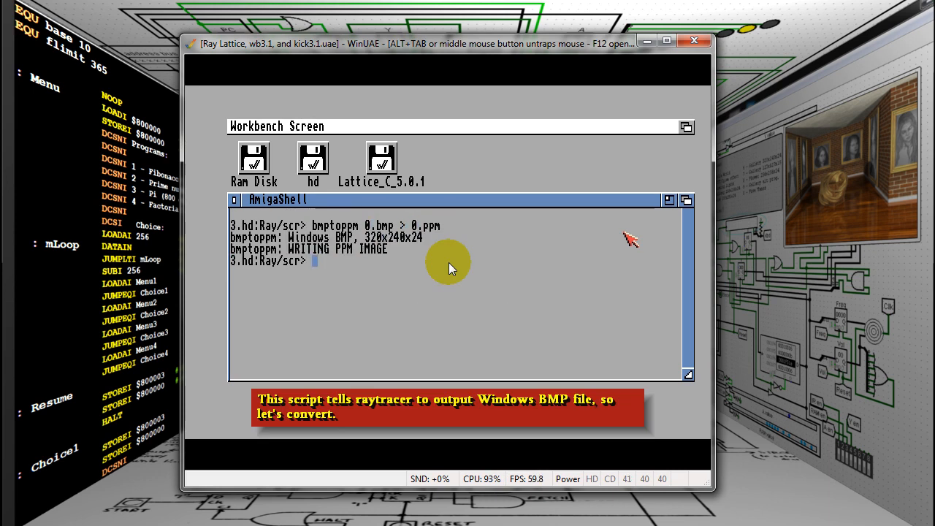
type("cjpeg -quality 100 0.ppm > 0.jpg")
type("visage 0.jpg")
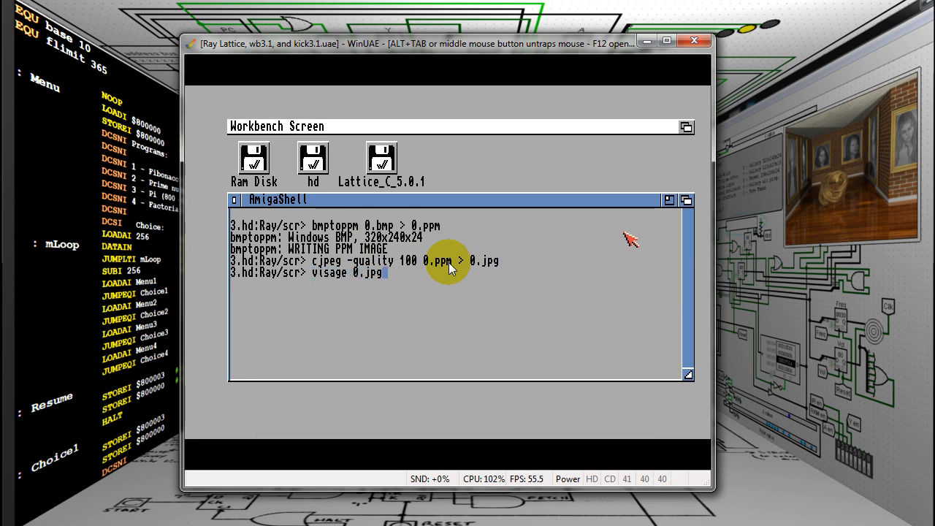
View 0.jpg in the image viewer and again with h8jpg
key("Return")
type("jpg.g 0.jpg")
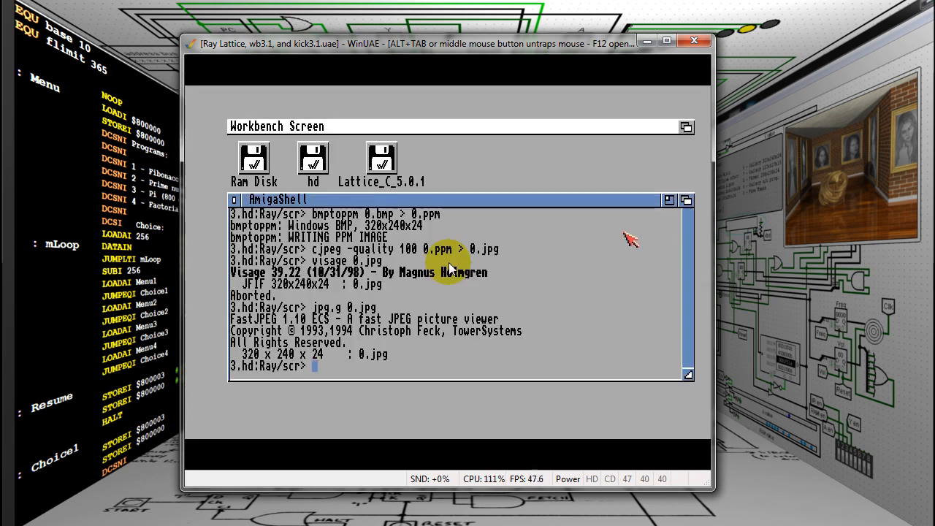
type("h8jpg 0.jpg")
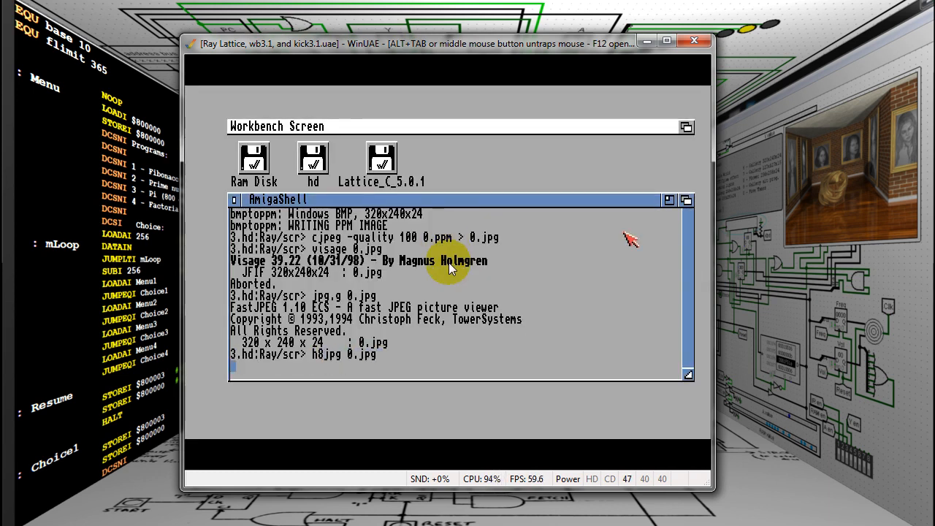
key("Return")
type("dir")
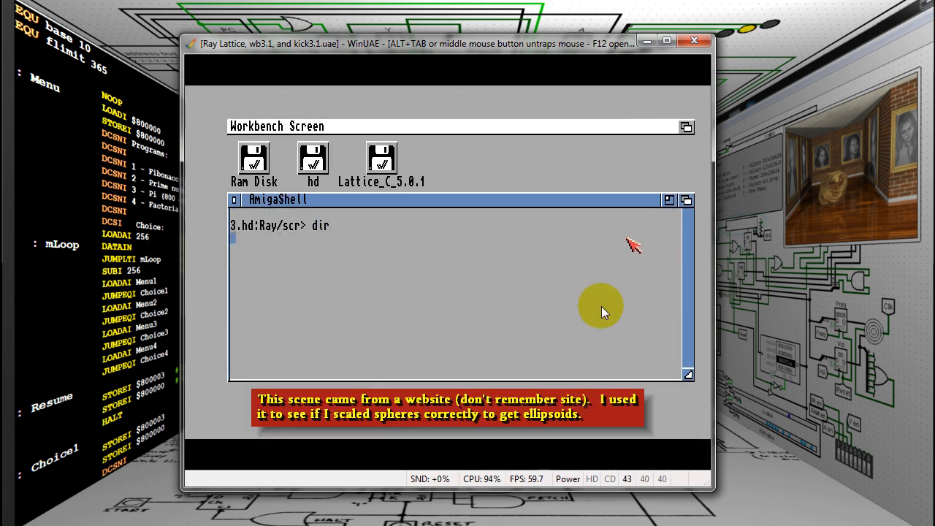
Raytrace the ellip scene and show the render in the chosen 640x200 screen mode
type("/ray elli")
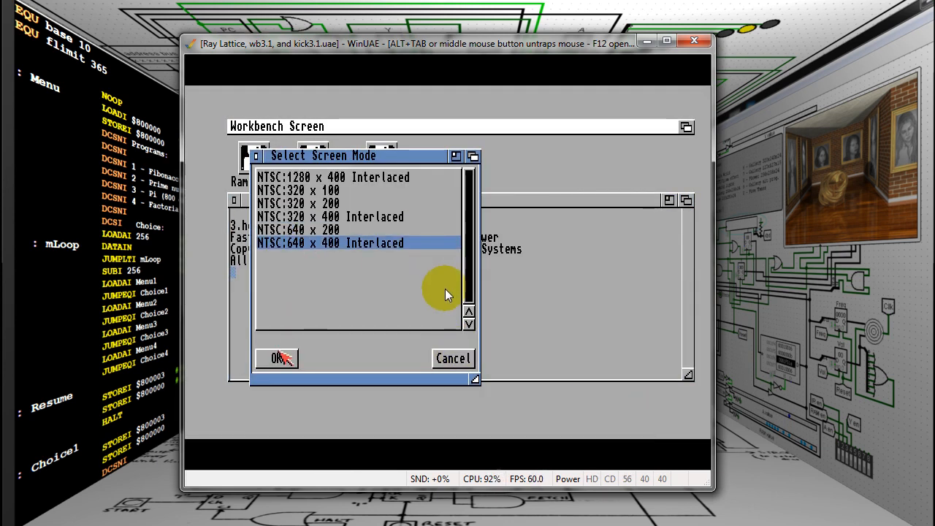
left_click(276, 358)
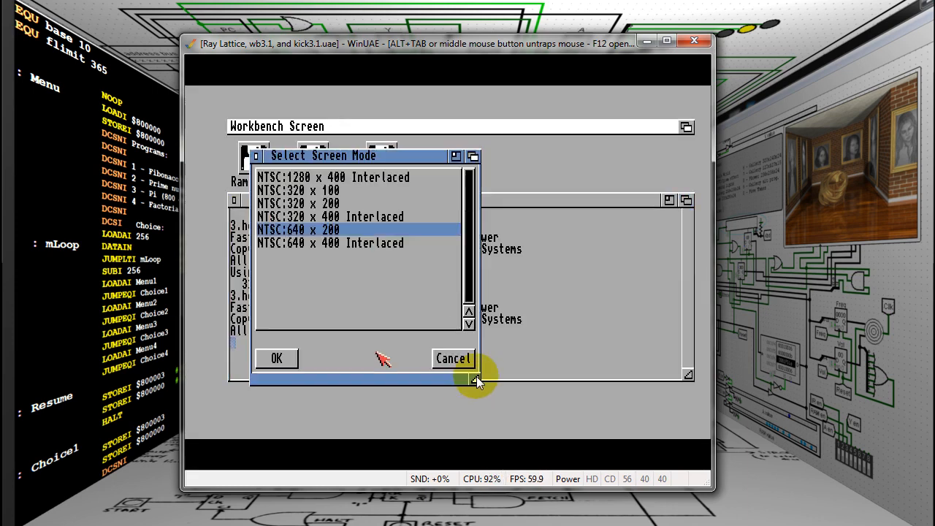
left_click(276, 359)
type("/ray randpt")
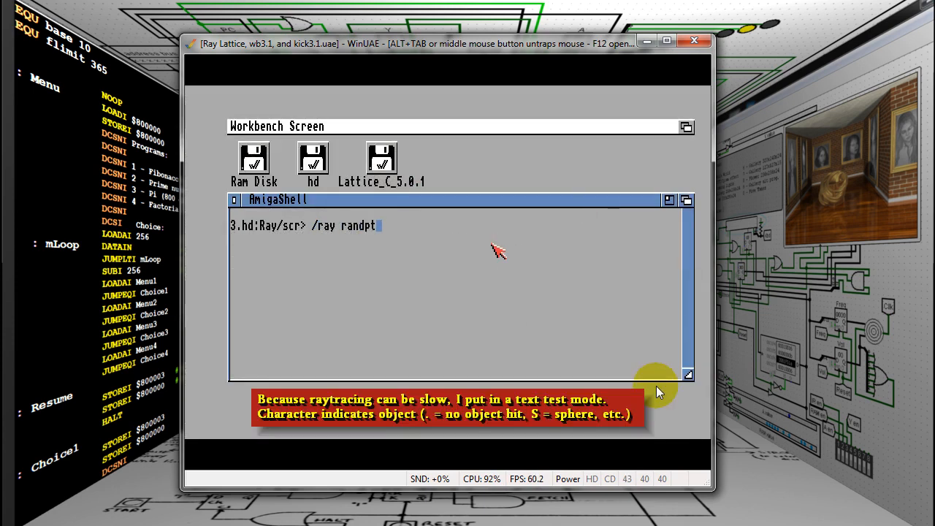
Change the command to /ray randpt2 -t75x22 for a 75x22 text test-mode run
type("2 -t75x")
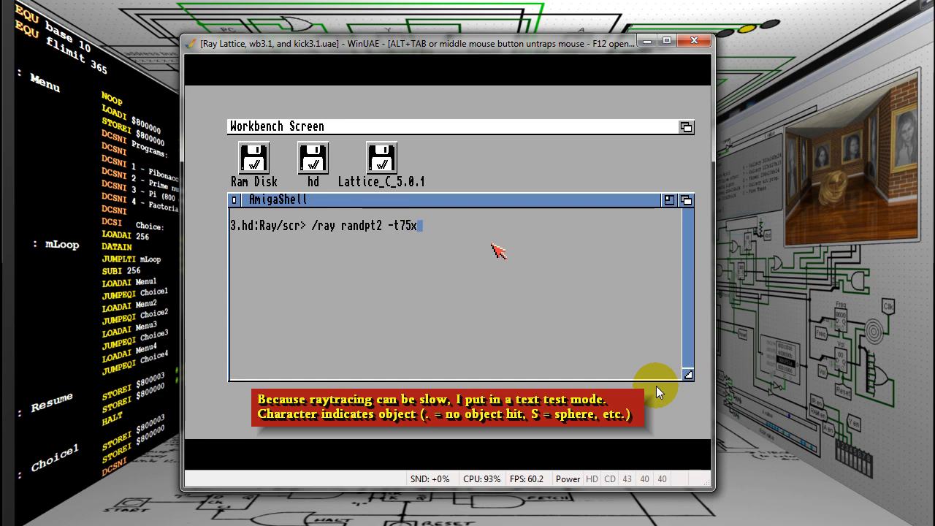
type("22")
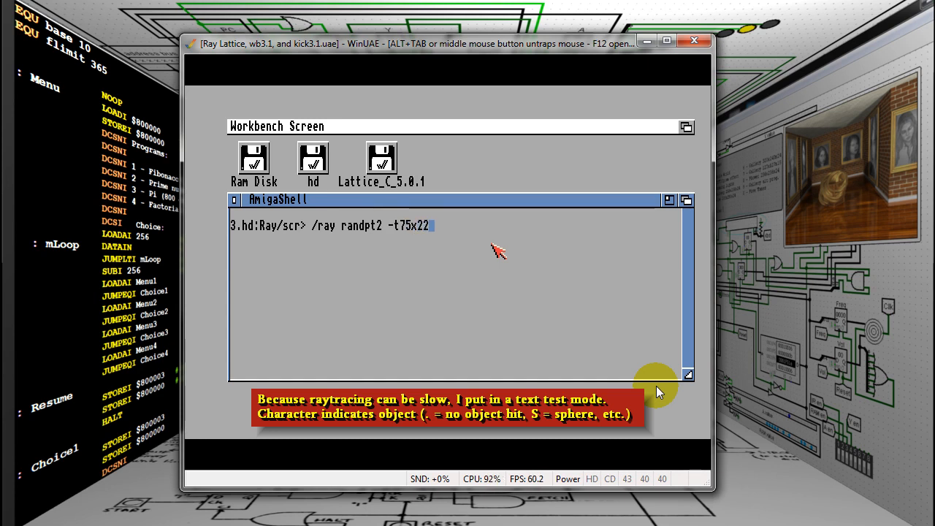